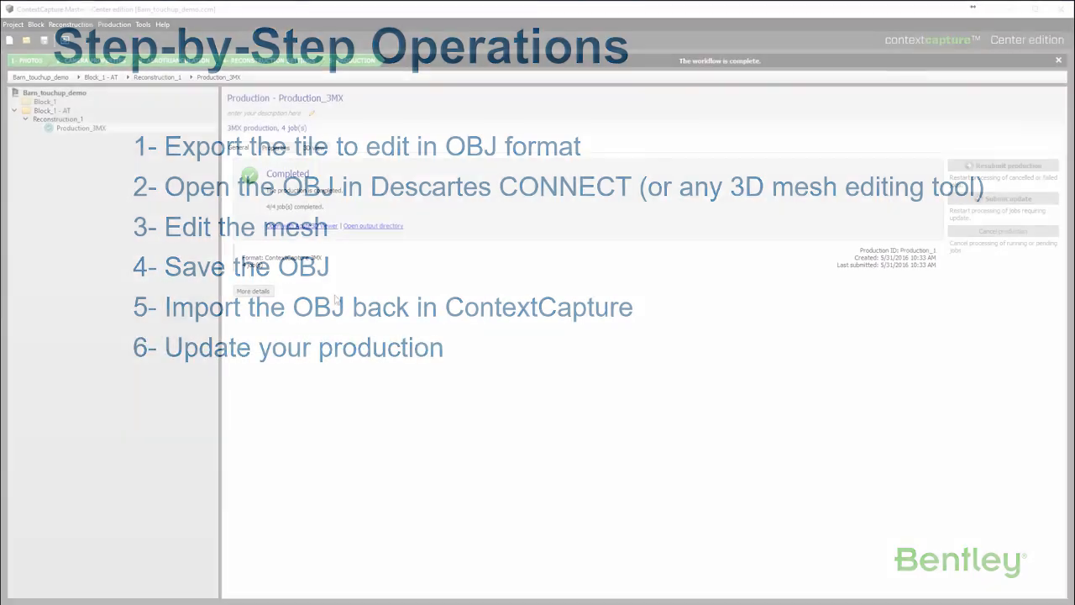
Step: Inspect the finished Production_3MX barn model in 3D, then return to the Reconstruction_1 overview
click(314, 147)
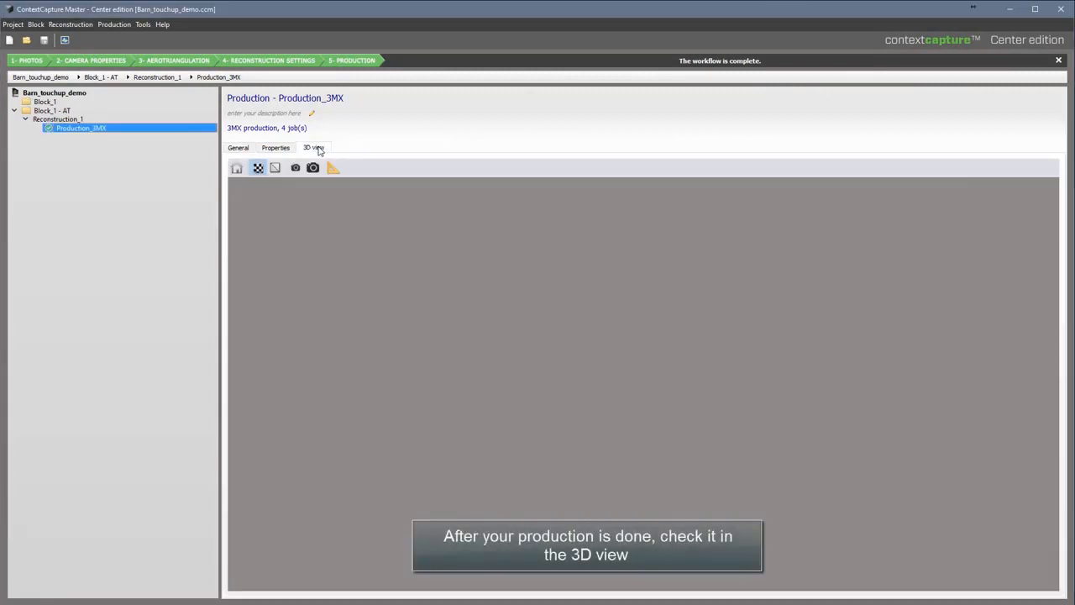
click(314, 147)
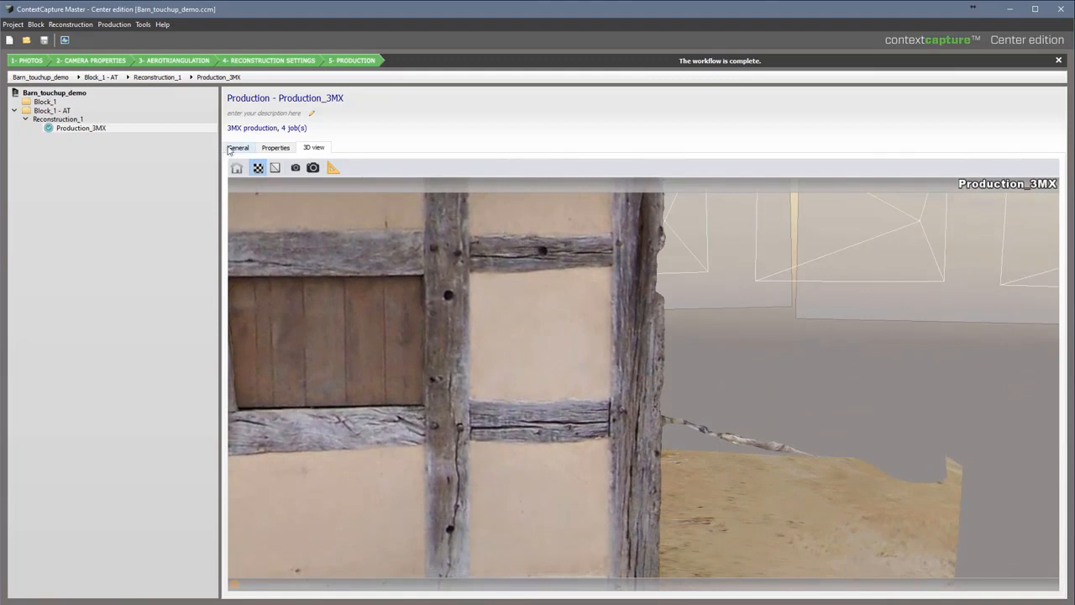
click(59, 119)
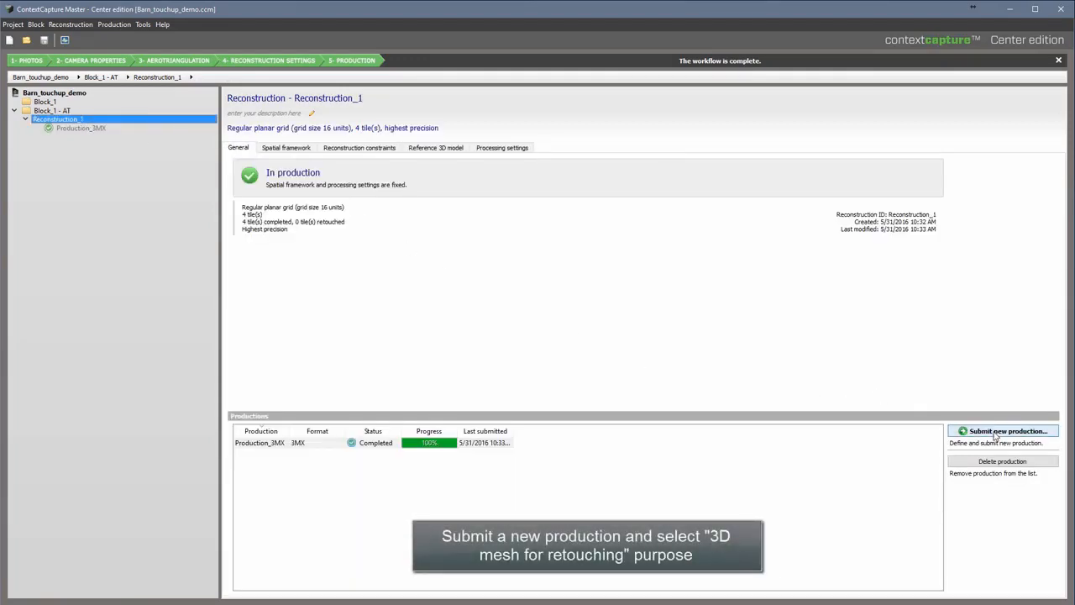
Step: Define Production_geometry_touchup as a 3D mesh for retouching in OBJ, texture maps off
click(999, 431)
text(Production_geometry)
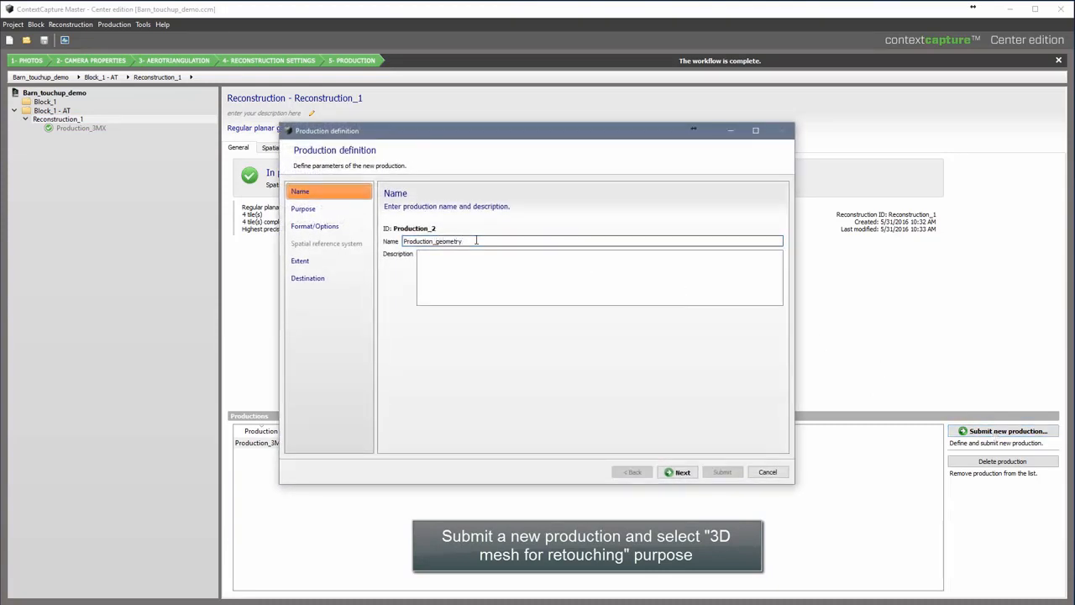
text(_touchup)
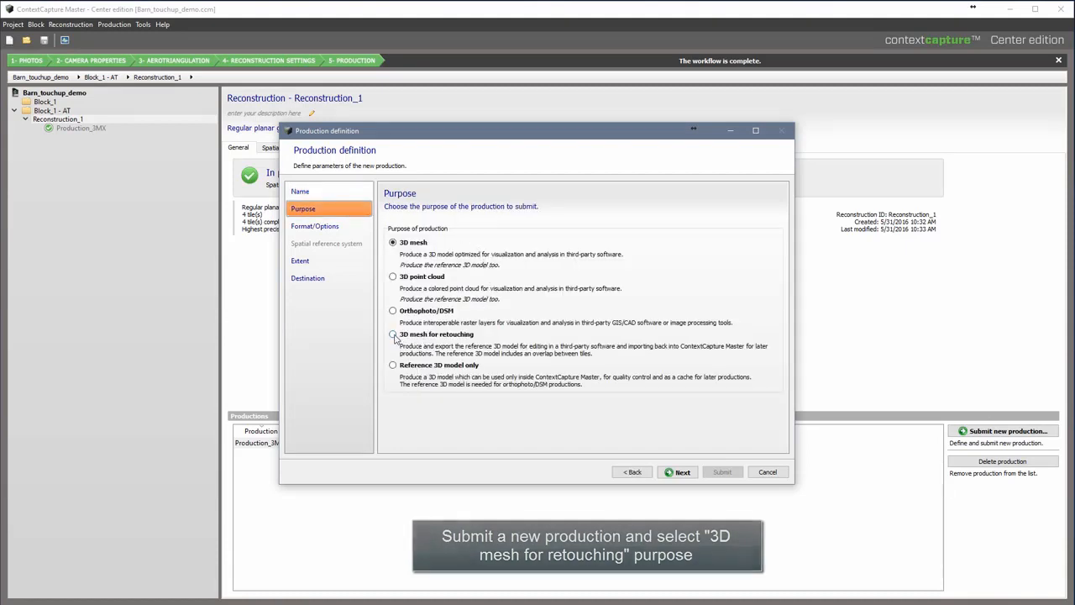
click(393, 334)
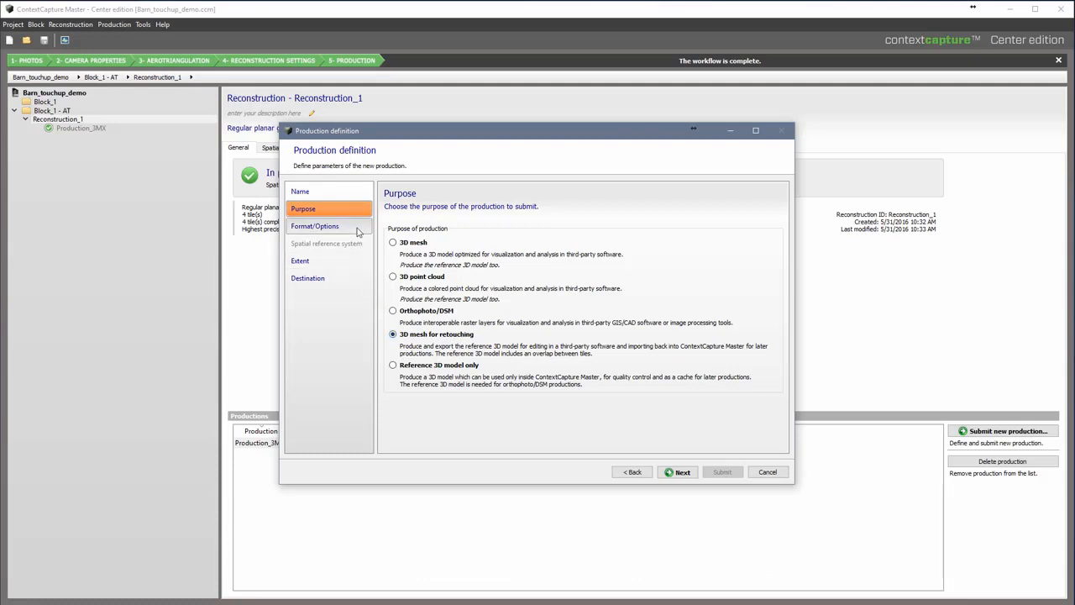
click(314, 226)
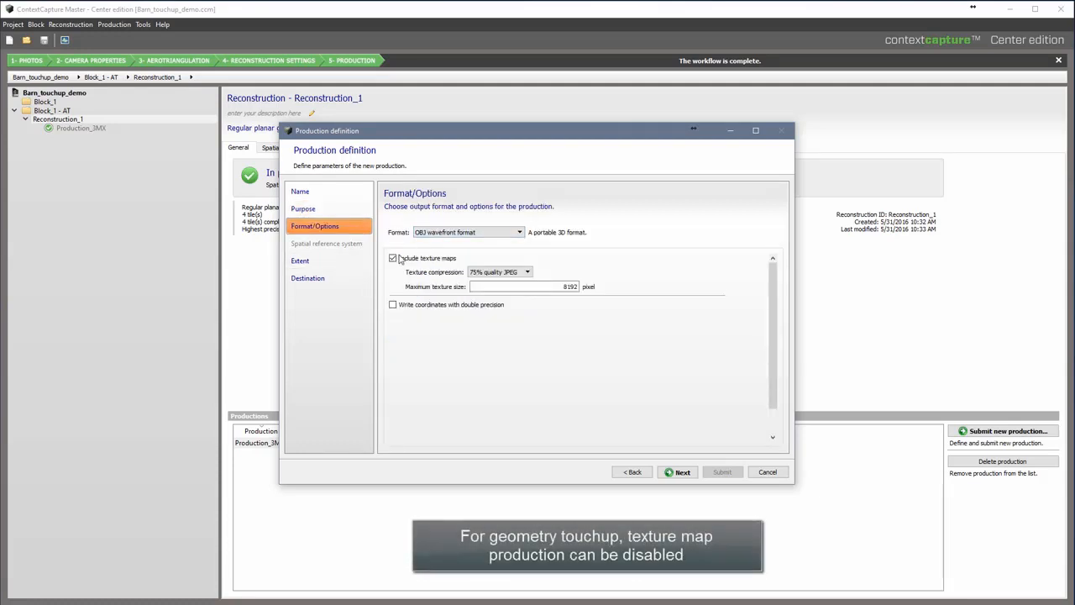
click(393, 258)
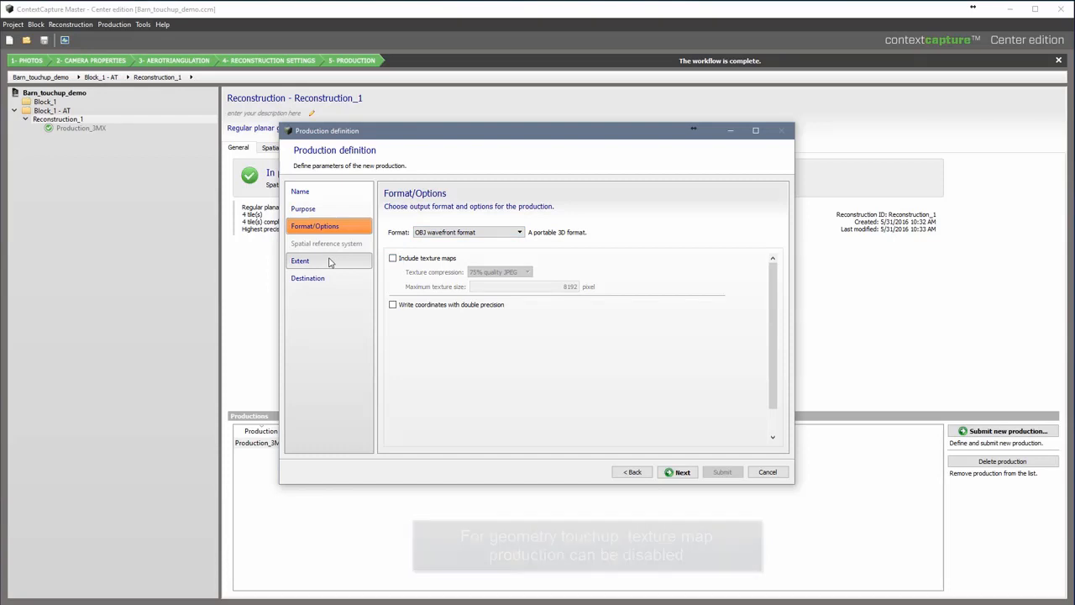
click(327, 261)
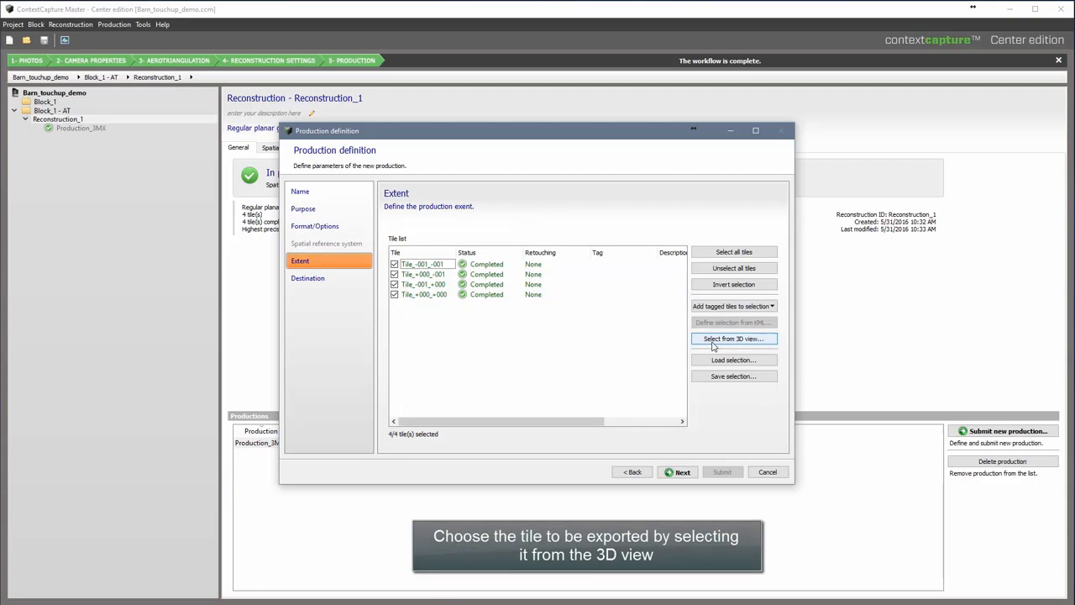
Step: Limit the extent to tile Tile_-001_-001 from the 3D view and submit the production
click(734, 338)
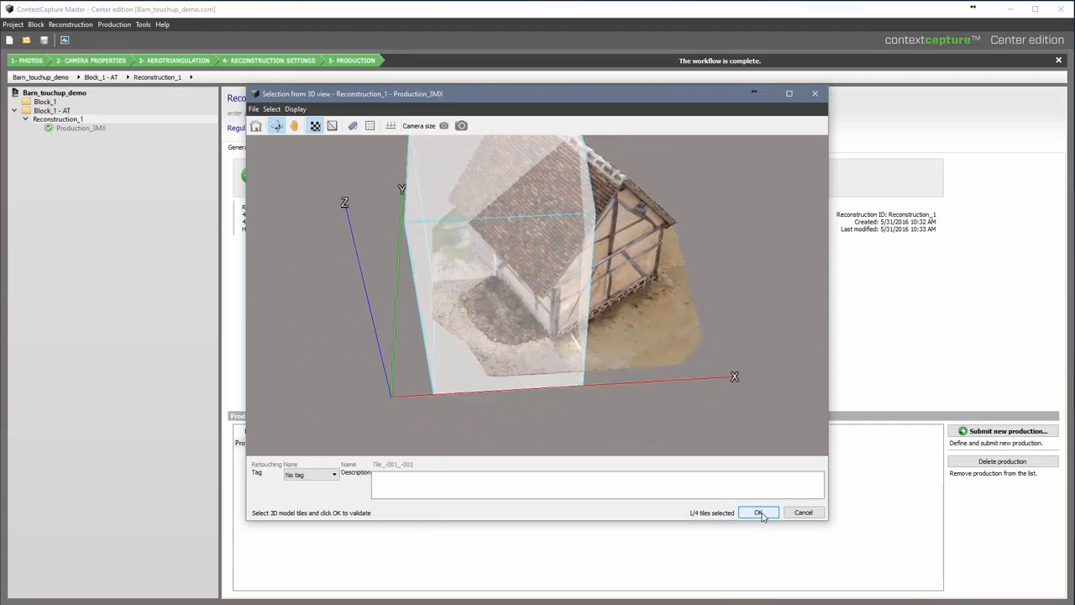
click(761, 512)
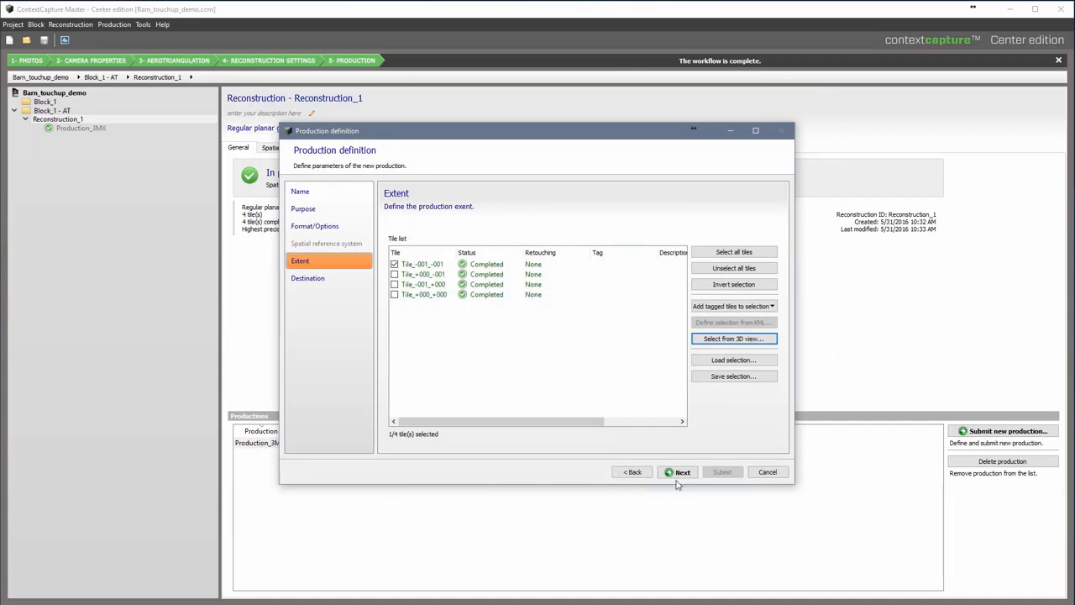
click(682, 471)
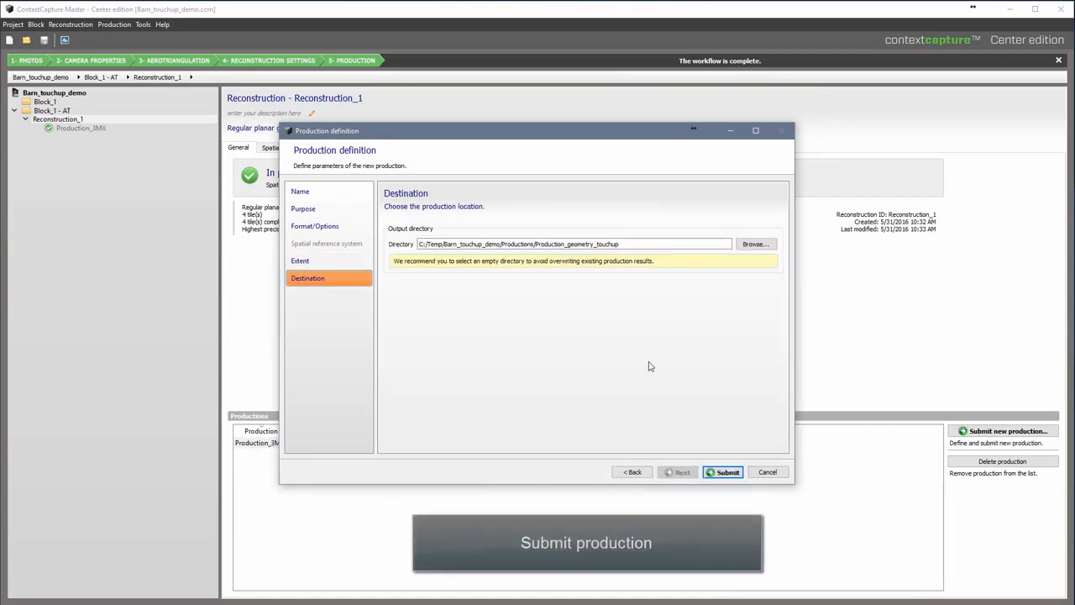
click(722, 472)
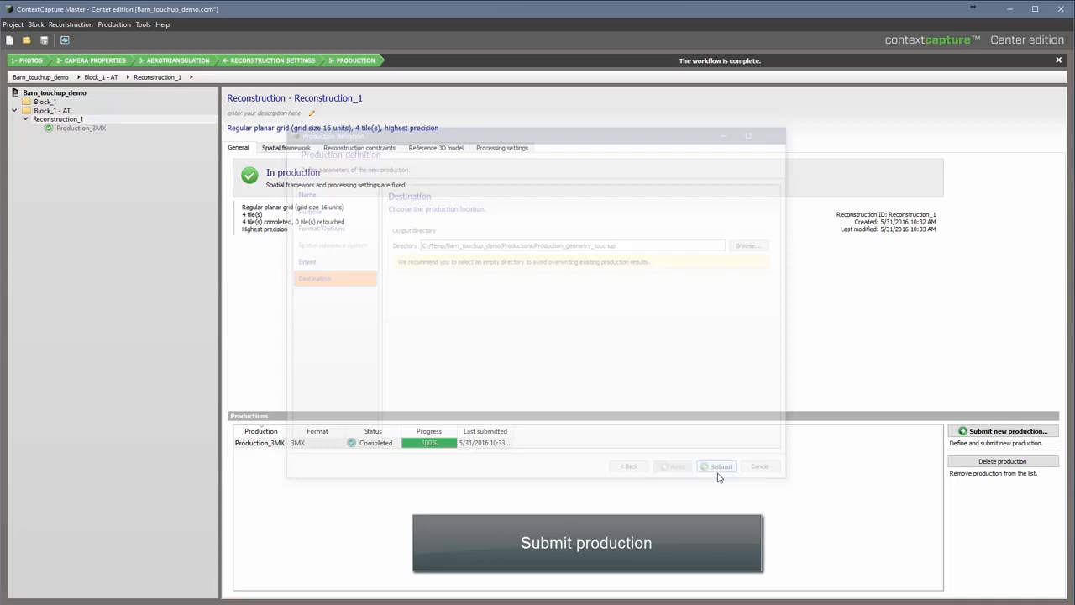
click(716, 466)
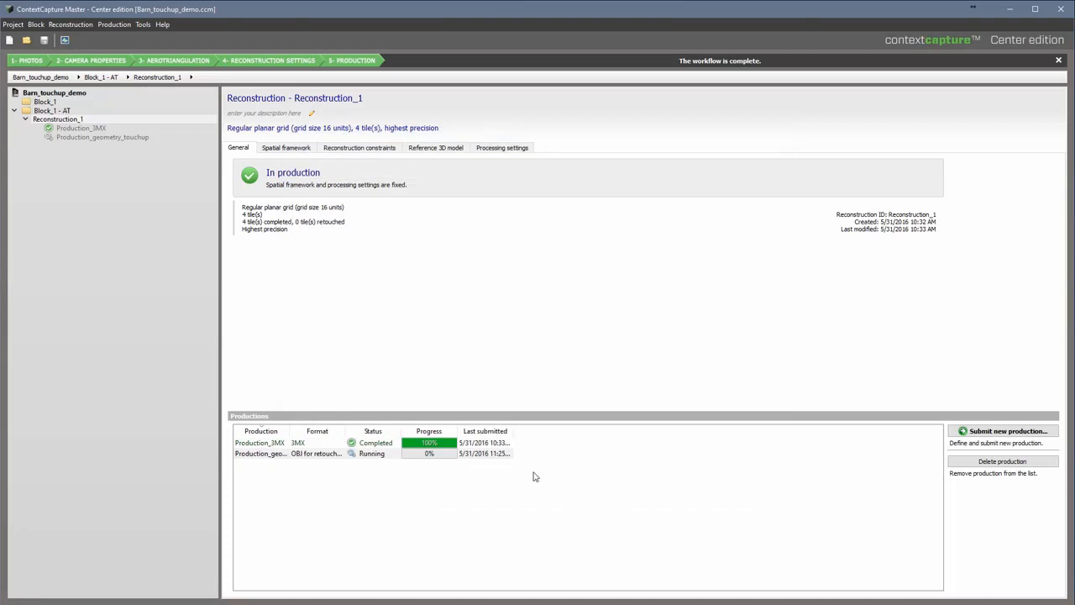
Step: View the completed Production_geometry_touchup overview and its details
click(103, 137)
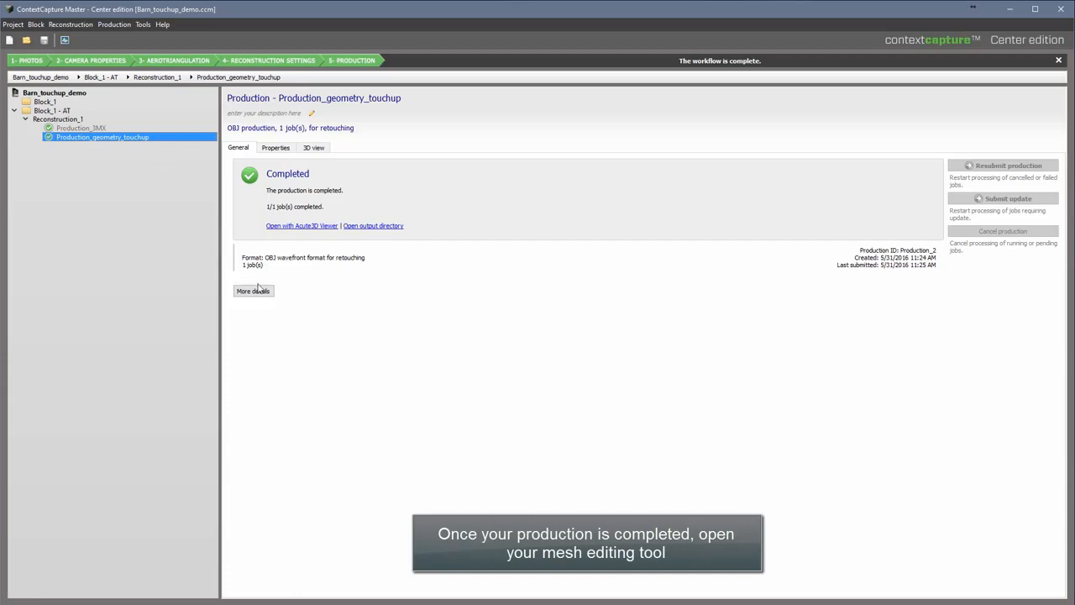
click(253, 291)
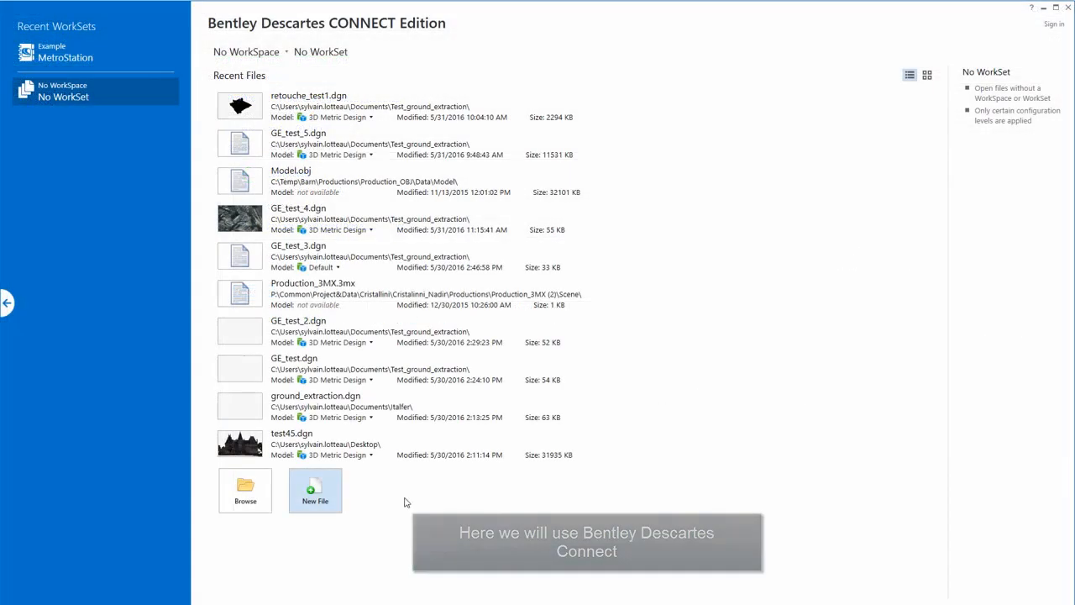
Step: Create a new design file named geometry_touchup.dgn
click(315, 490)
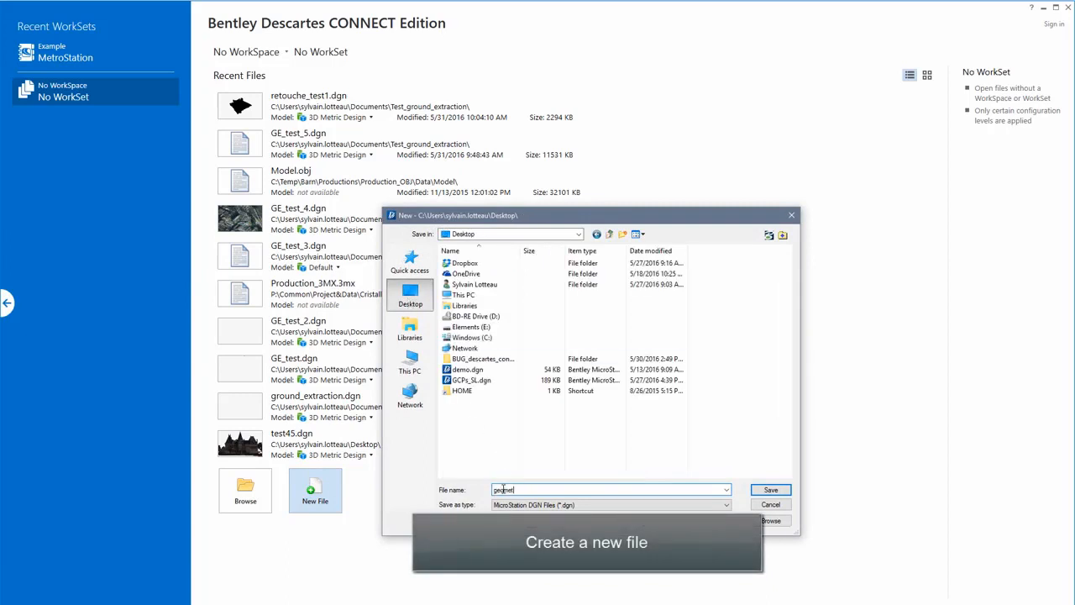
text(geometry_touchup)
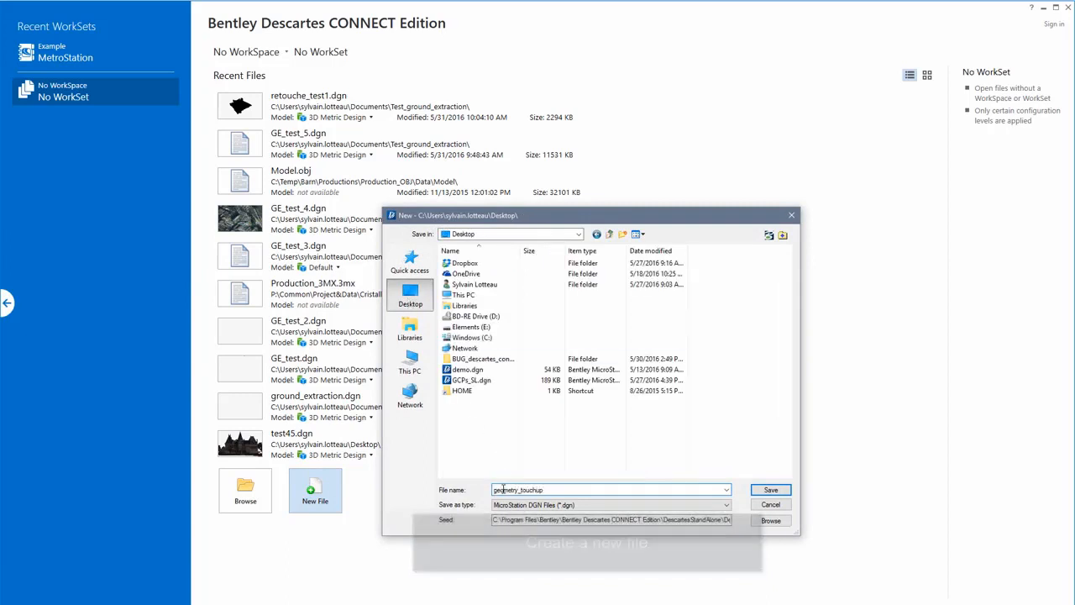
click(771, 489)
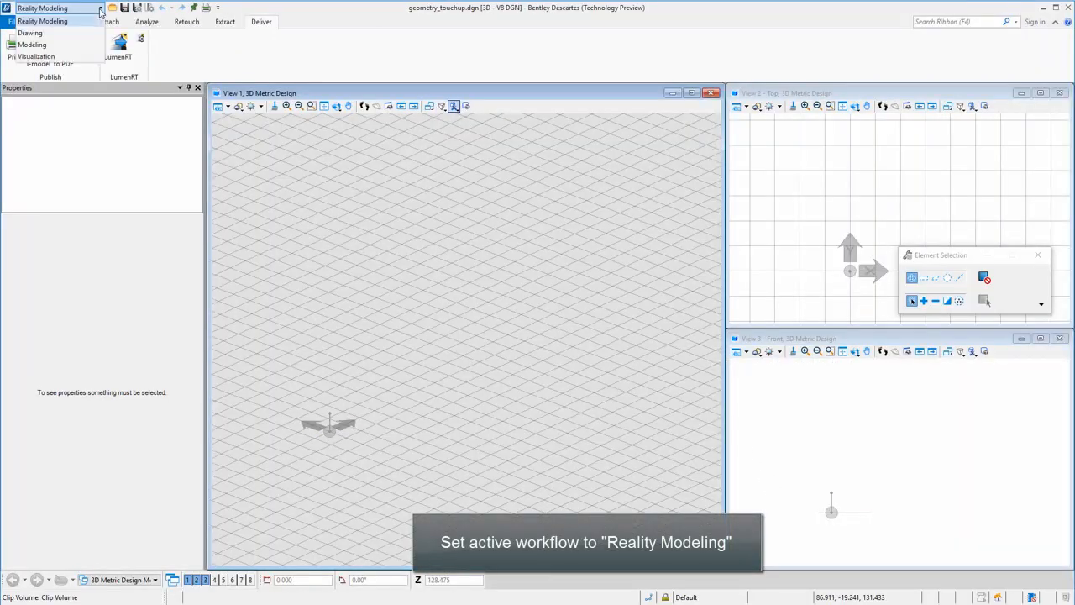
Step: Switch to the Reality Modeling workflow and start an OBJ import from the Retouch tab
click(182, 21)
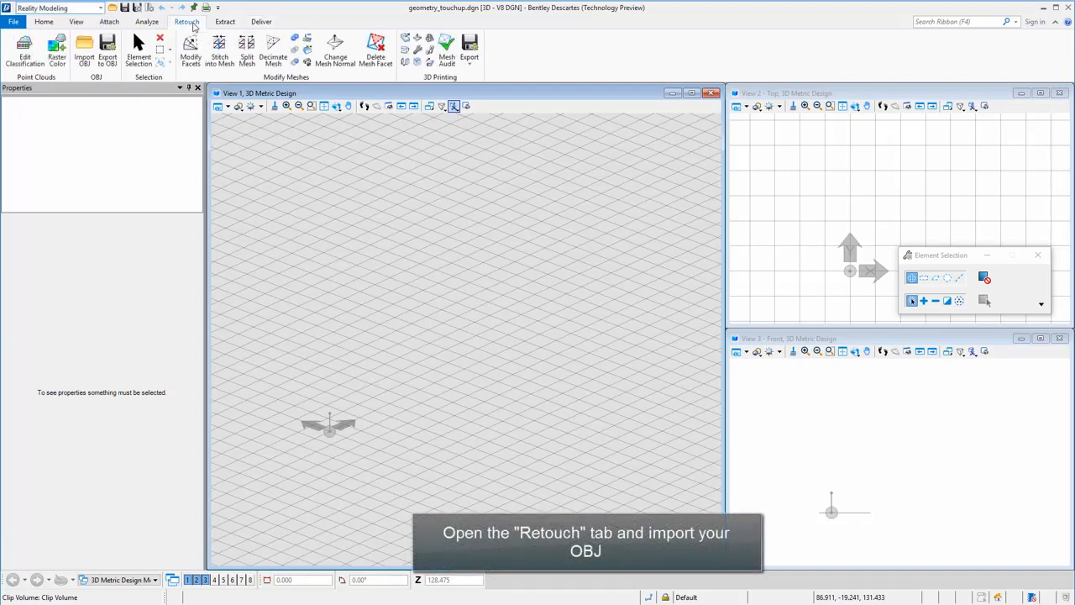
click(83, 48)
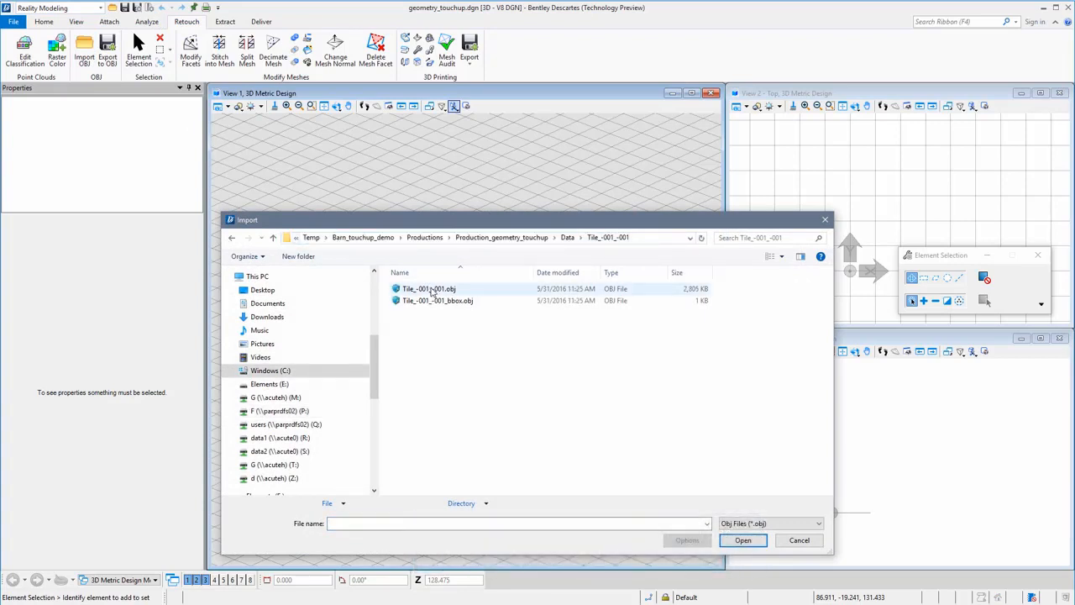
Step: Import Tile_-001_-001.obj, fit and rotate the view to the spike, and select the barn mesh
click(742, 539)
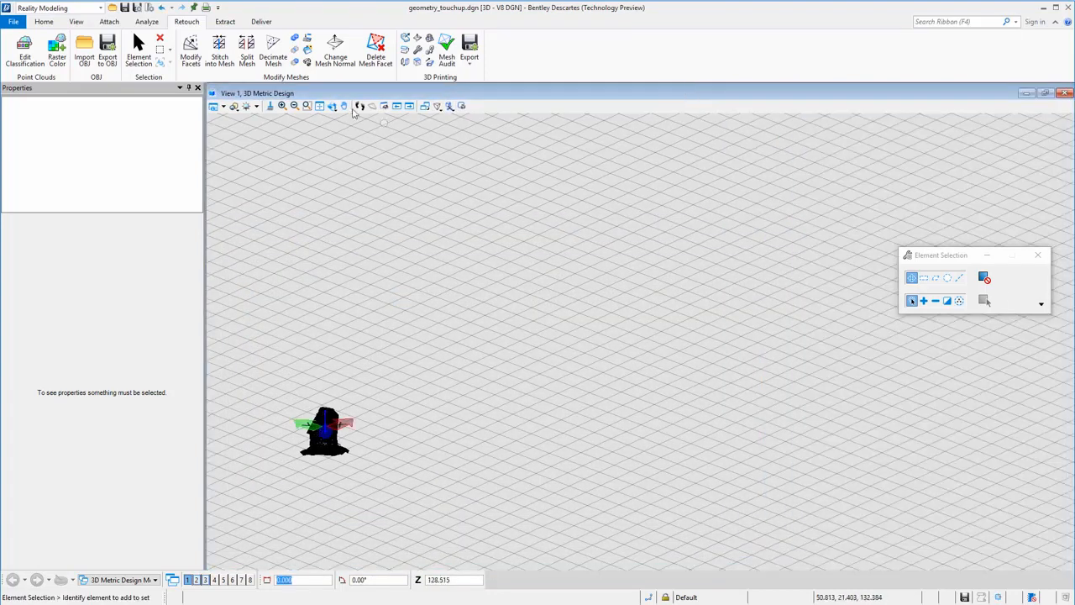
click(319, 106)
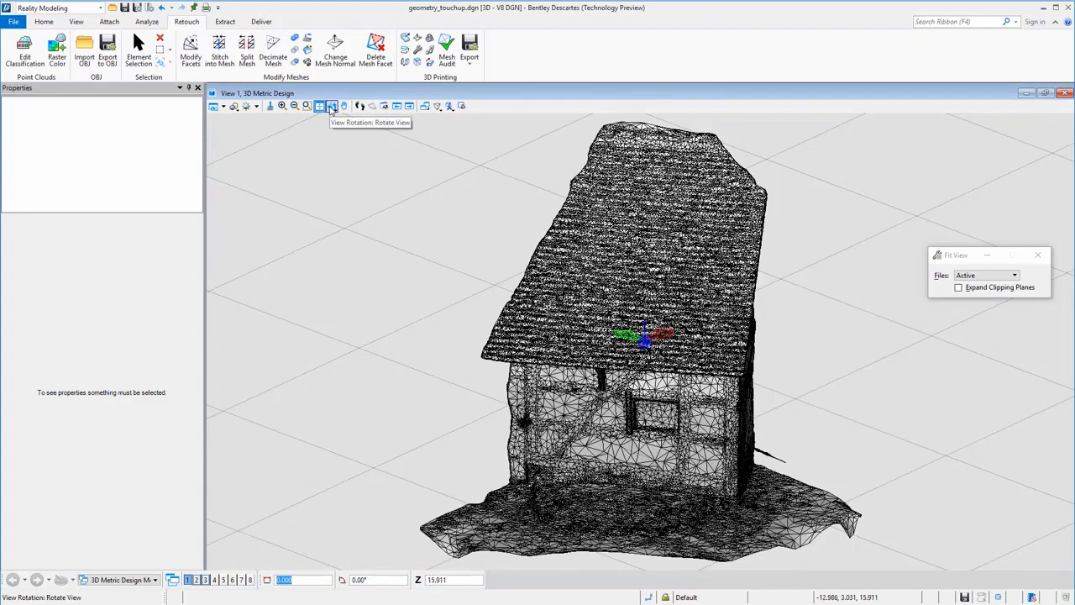
click(331, 106)
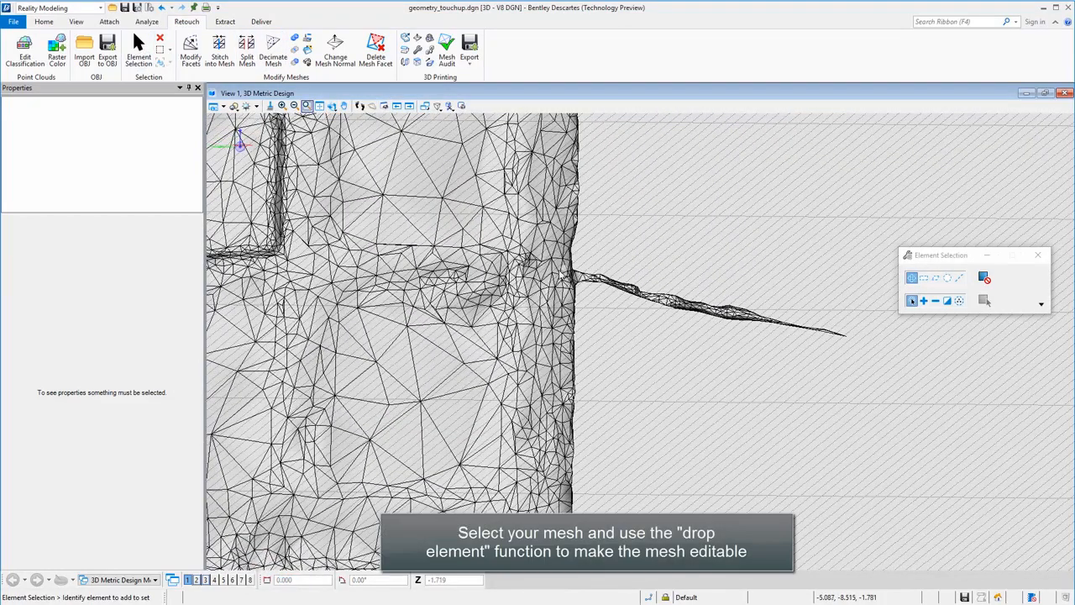
click(559, 272)
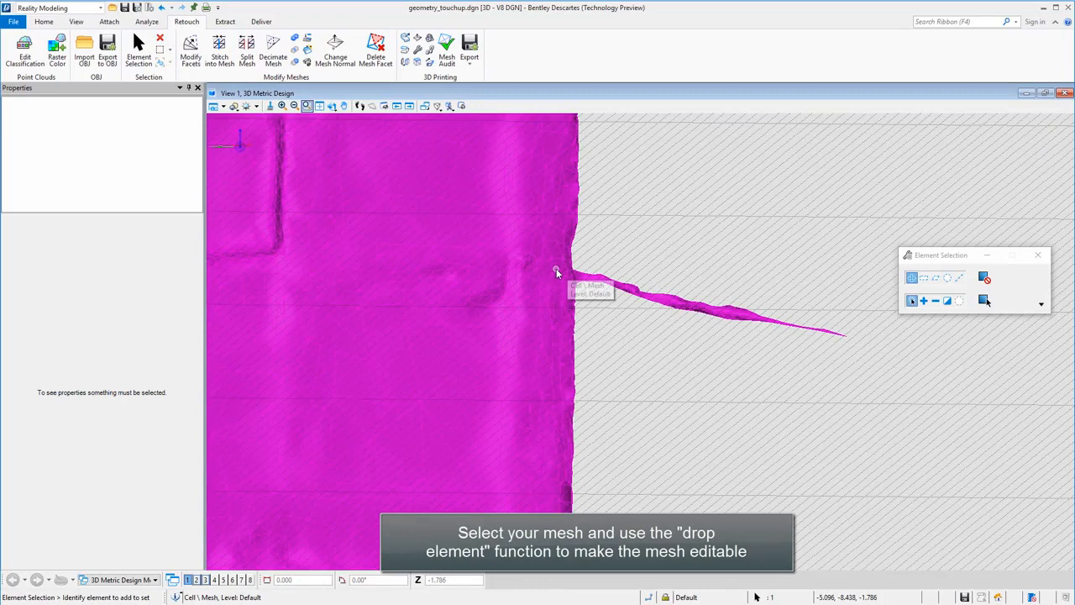
Step: Find Drop Element via ribbon search and drop the mesh cell into an editable mesh
click(558, 272)
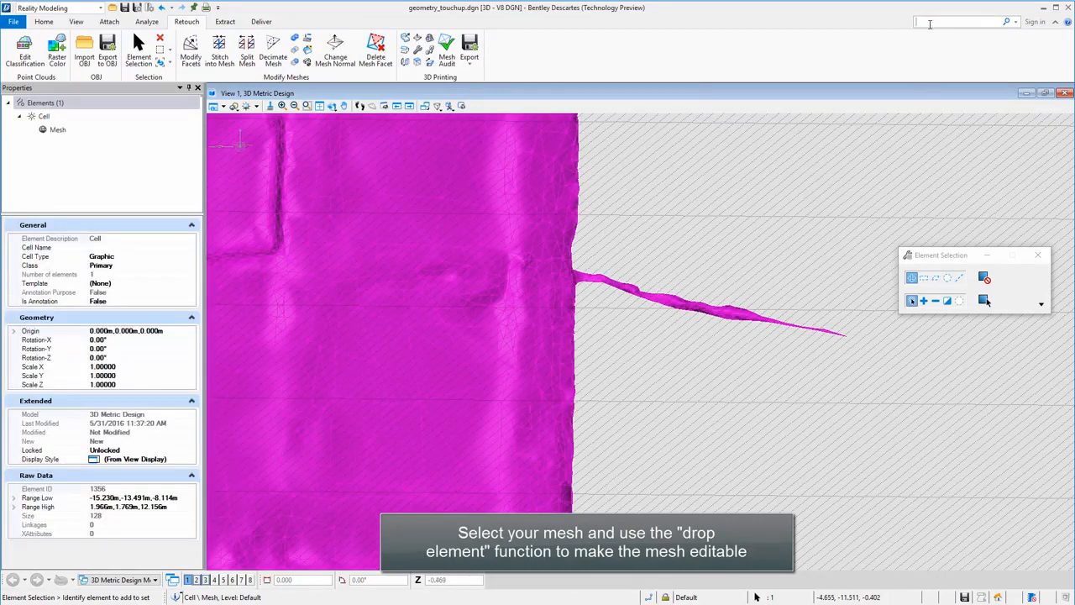
text(drop)
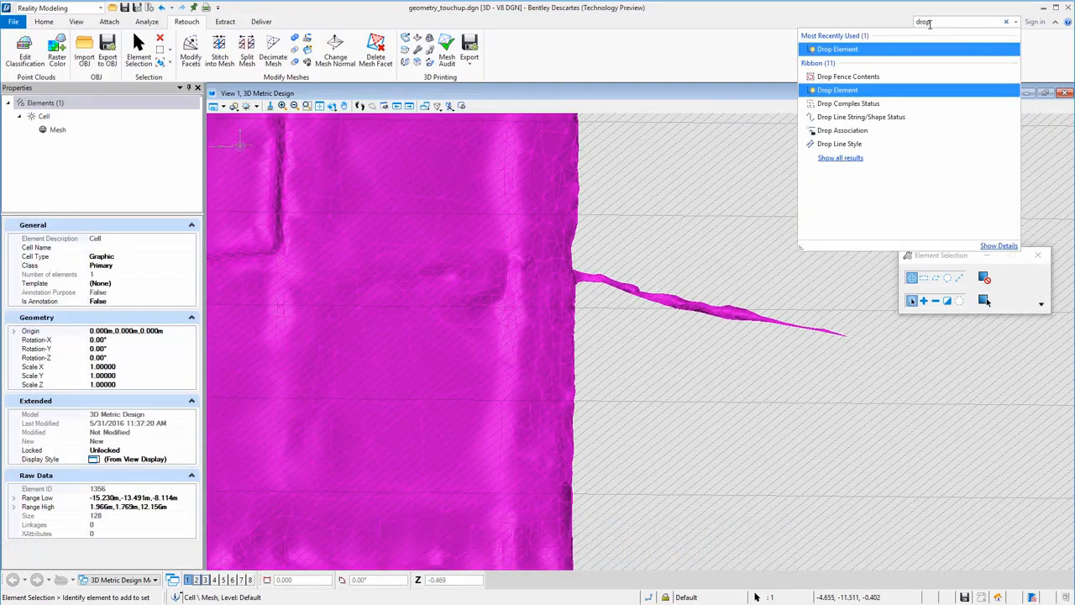
mouse_move(836, 90)
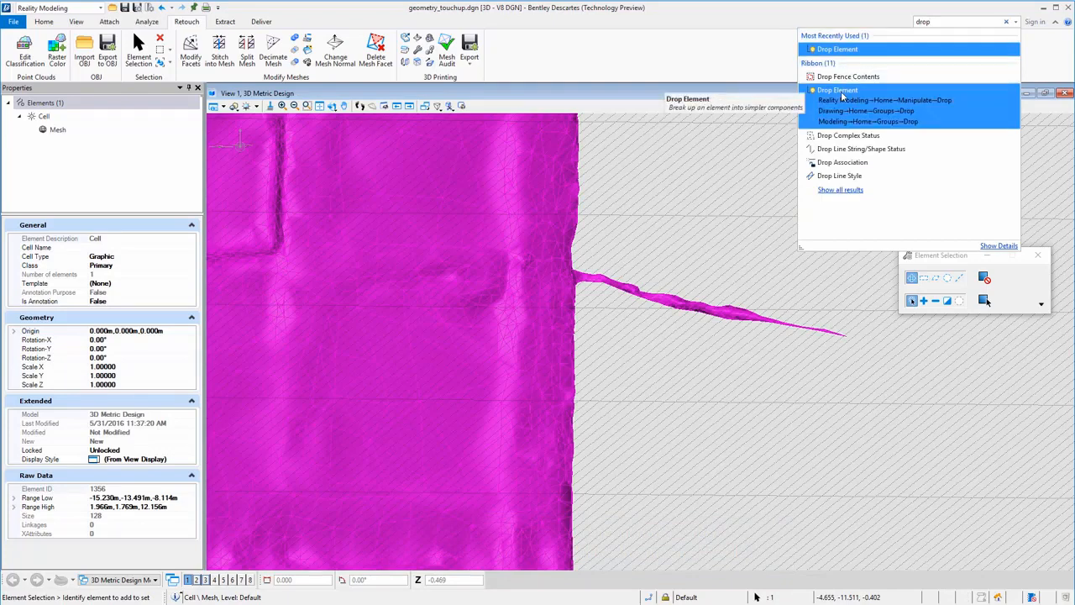
click(836, 90)
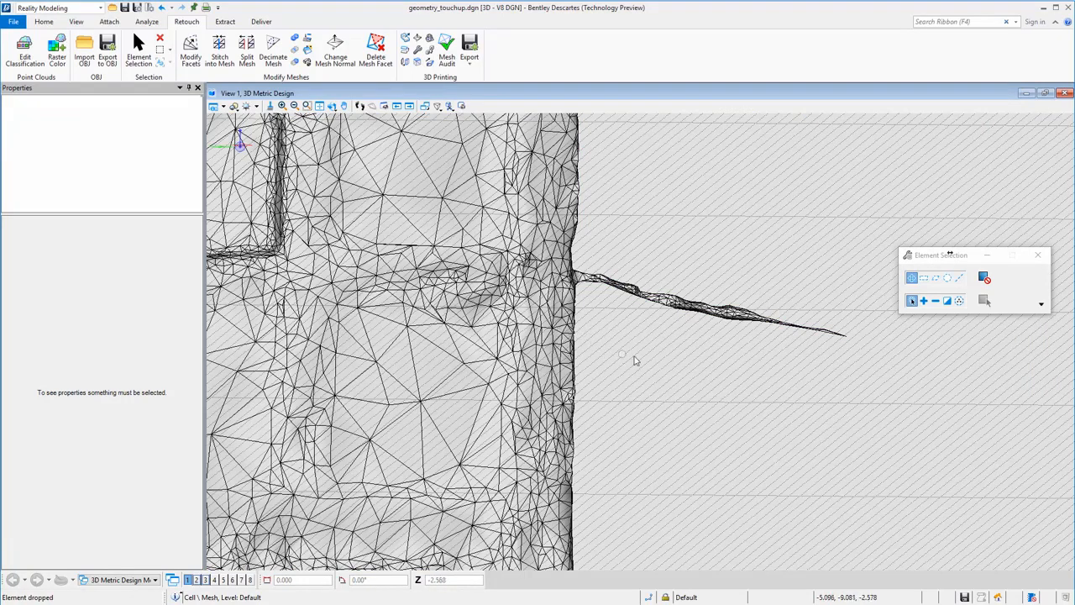
Step: Delete the 344 facets of the stray spike on the barn wall with Delete Mesh Facet
click(332, 105)
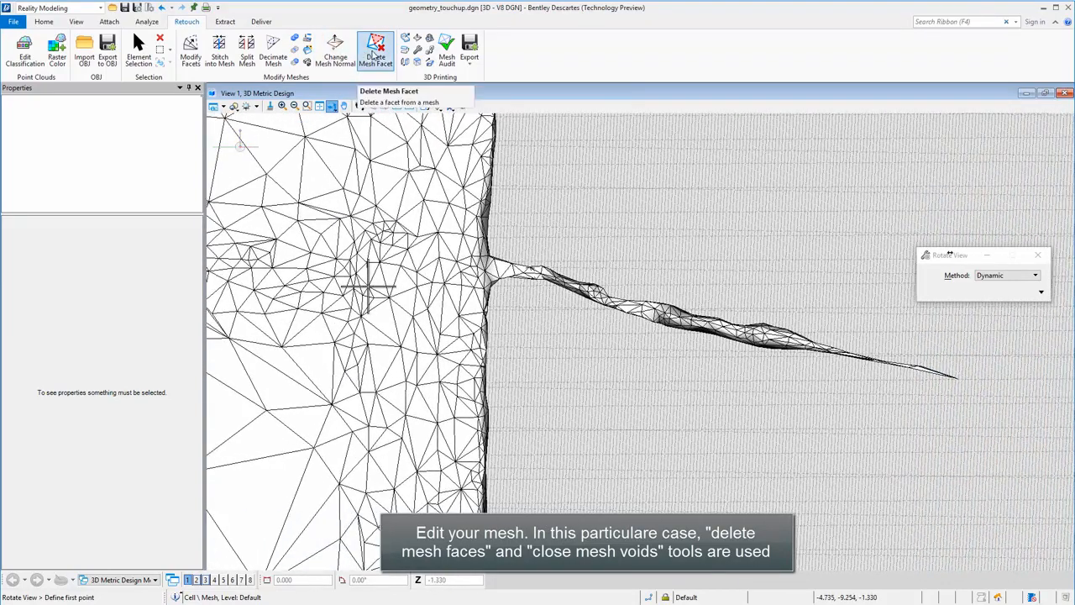
click(372, 48)
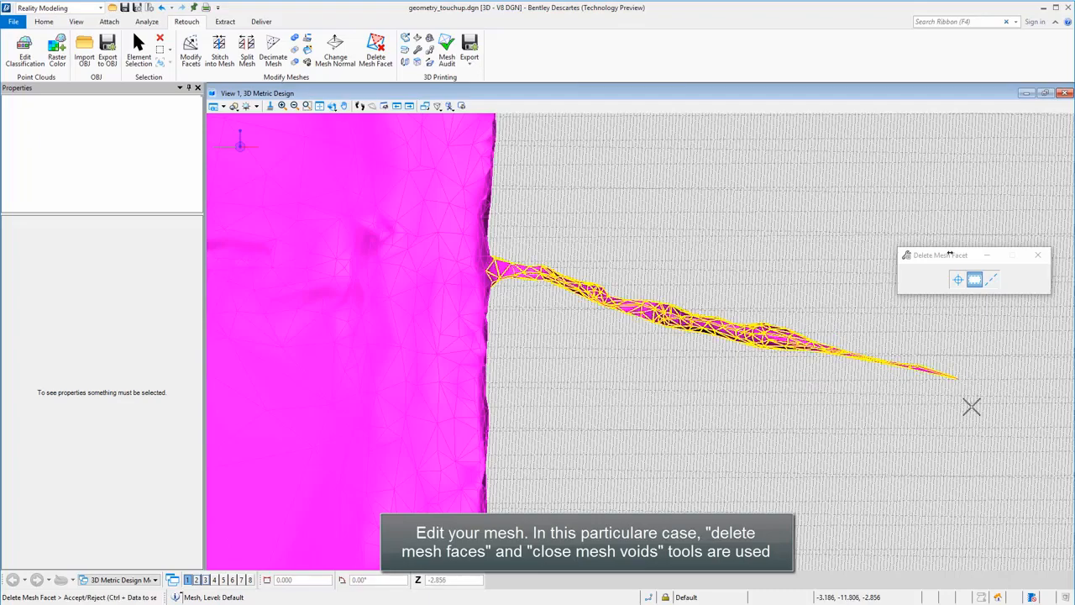
click(746, 317)
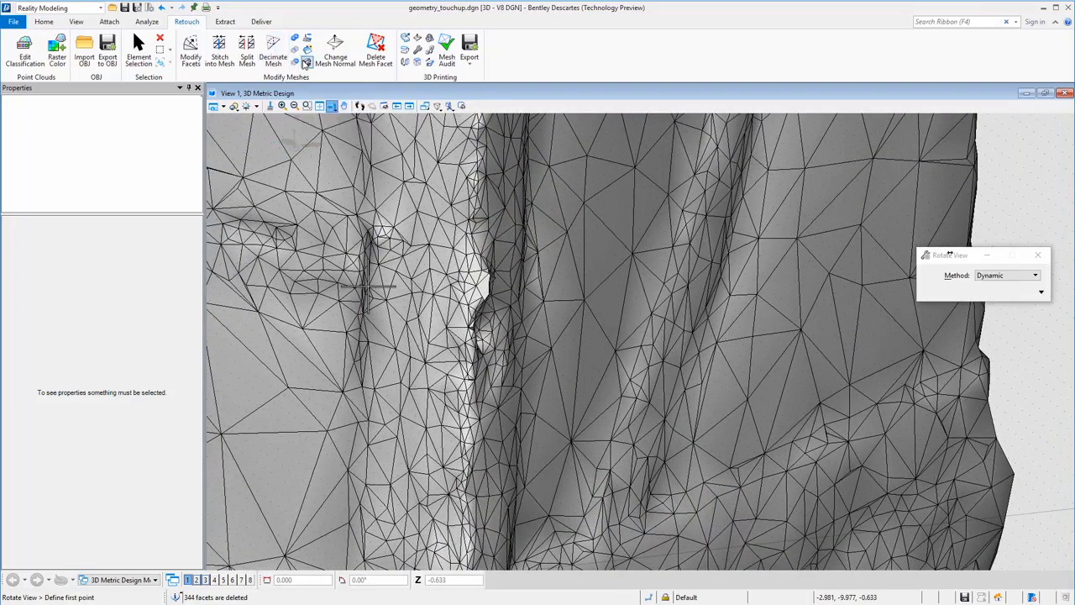
mouse_move(416, 64)
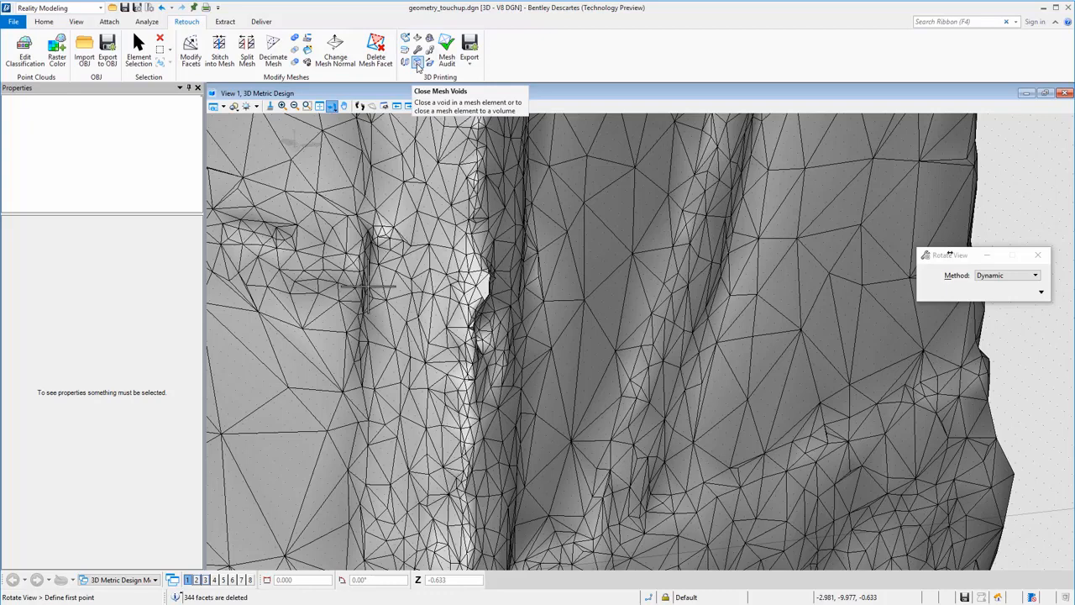
Step: Close the mesh voids on the barn mesh, healing 5 holes
click(415, 63)
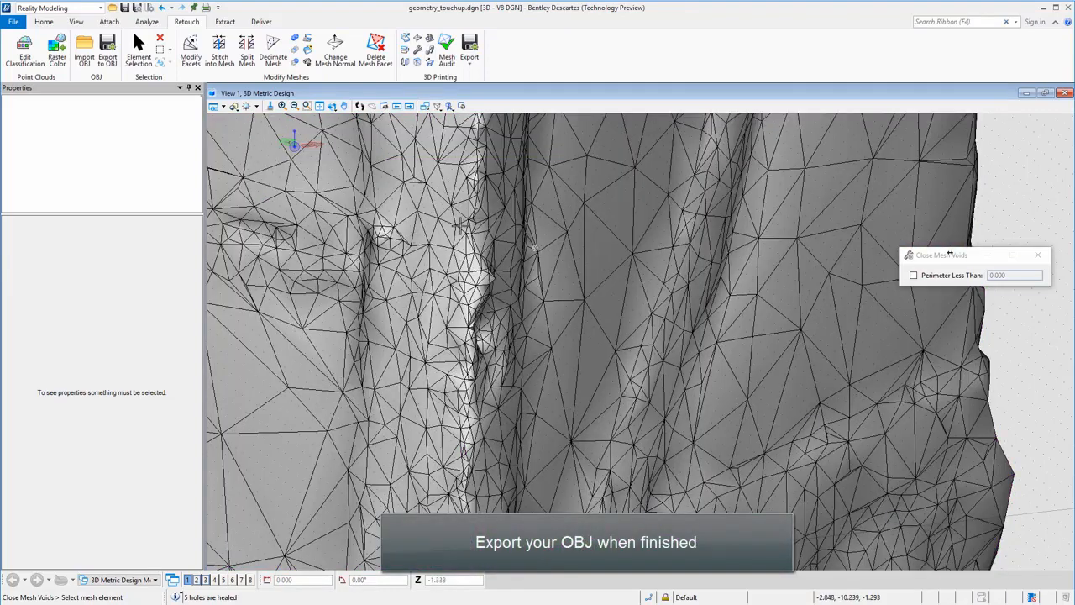
mouse_move(108, 46)
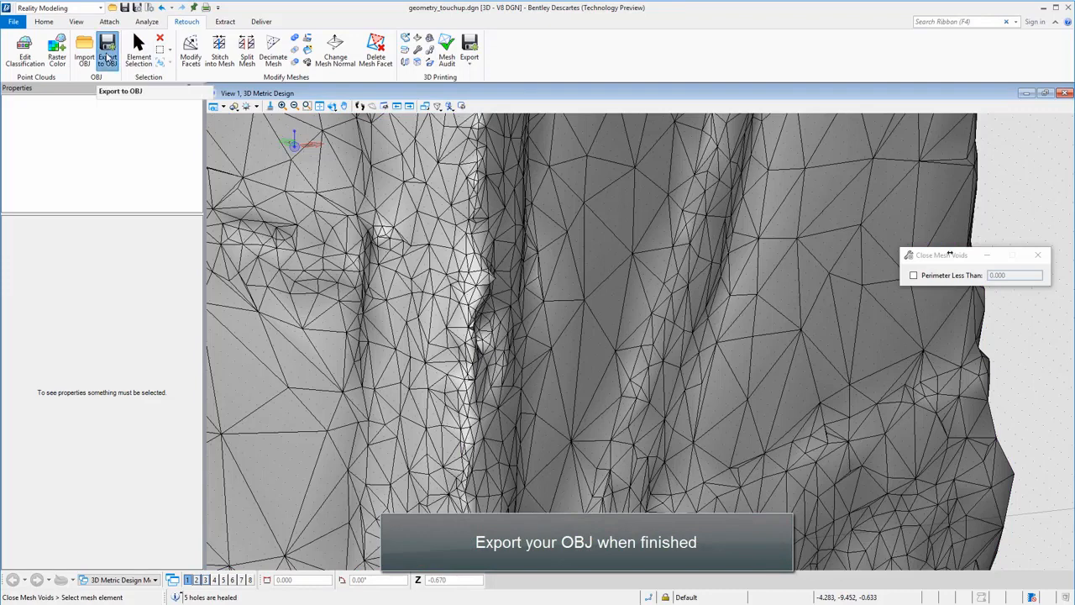
Step: Export the touched-up mesh to OBJ, replacing Tile_-001_-001.obj in its Data folder
click(108, 44)
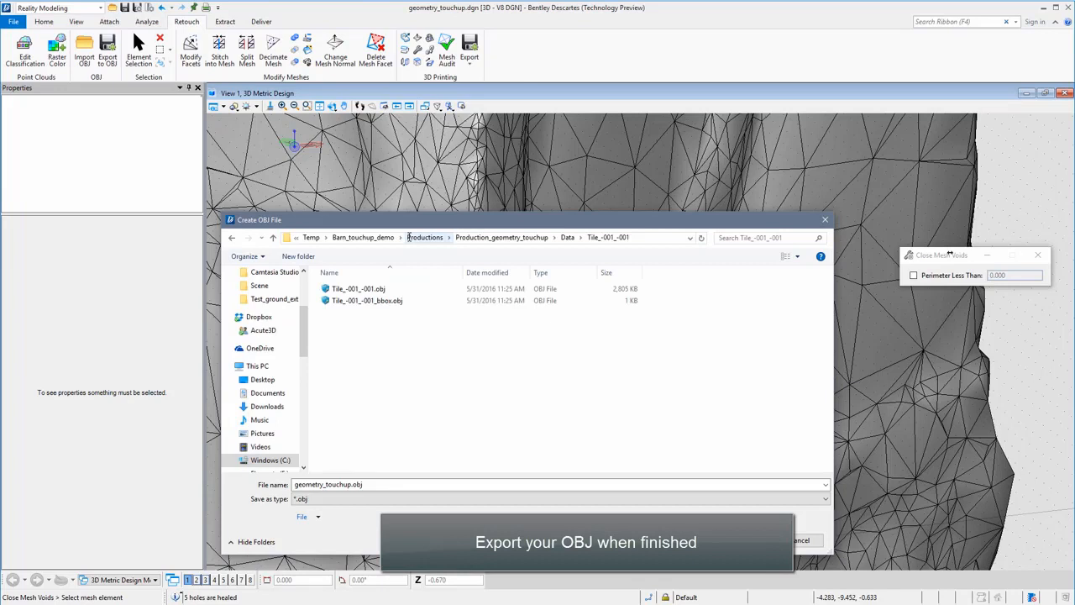
click(355, 288)
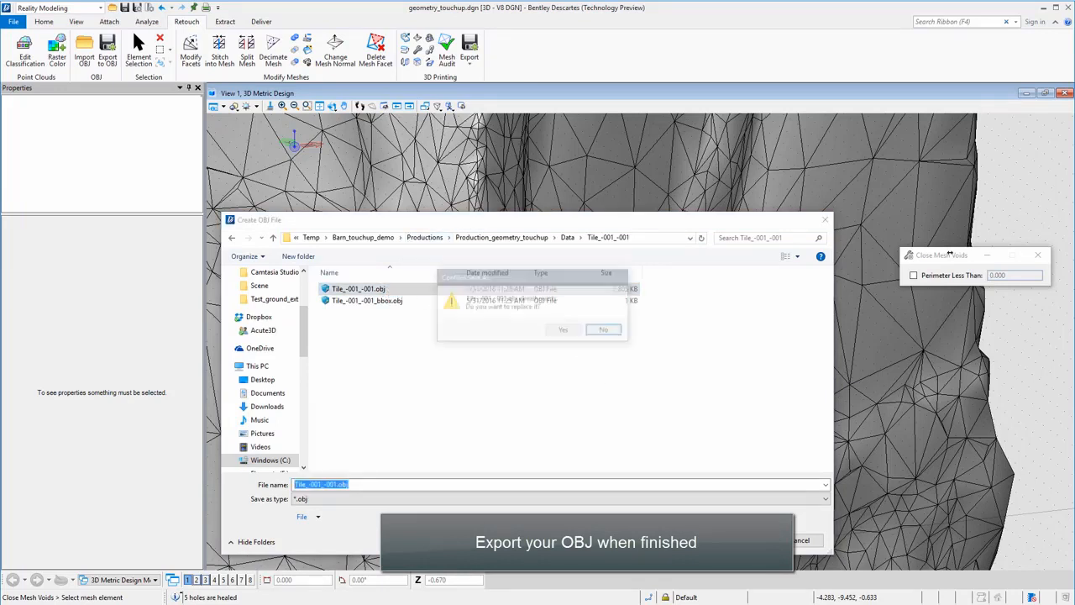
click(563, 330)
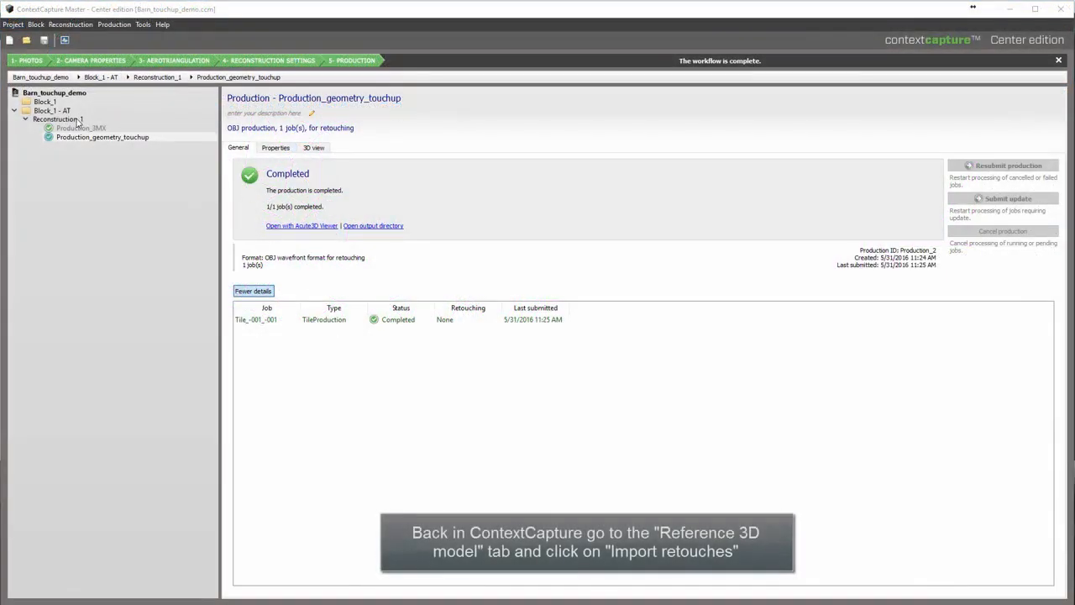
Step: Start importing retouches for Reconstruction_1 from its Reference 3D model tiles
click(61, 118)
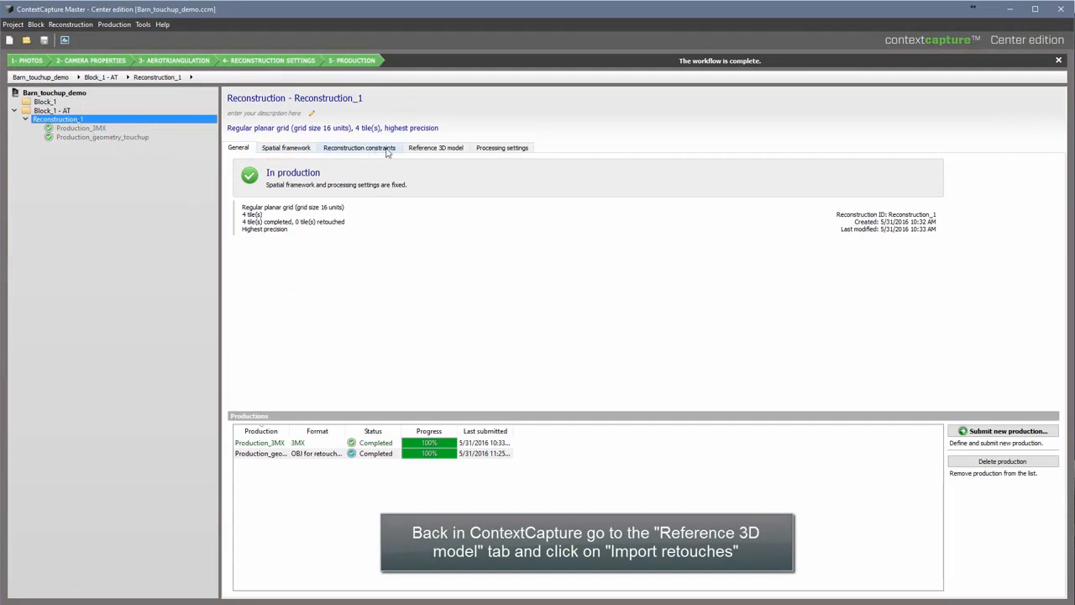
click(435, 148)
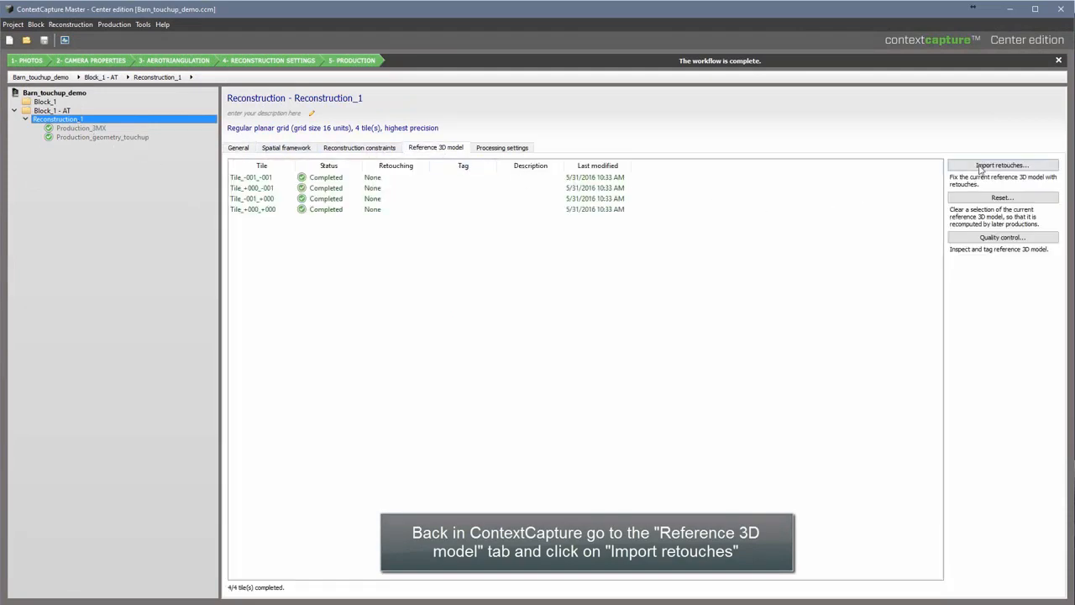
click(1002, 165)
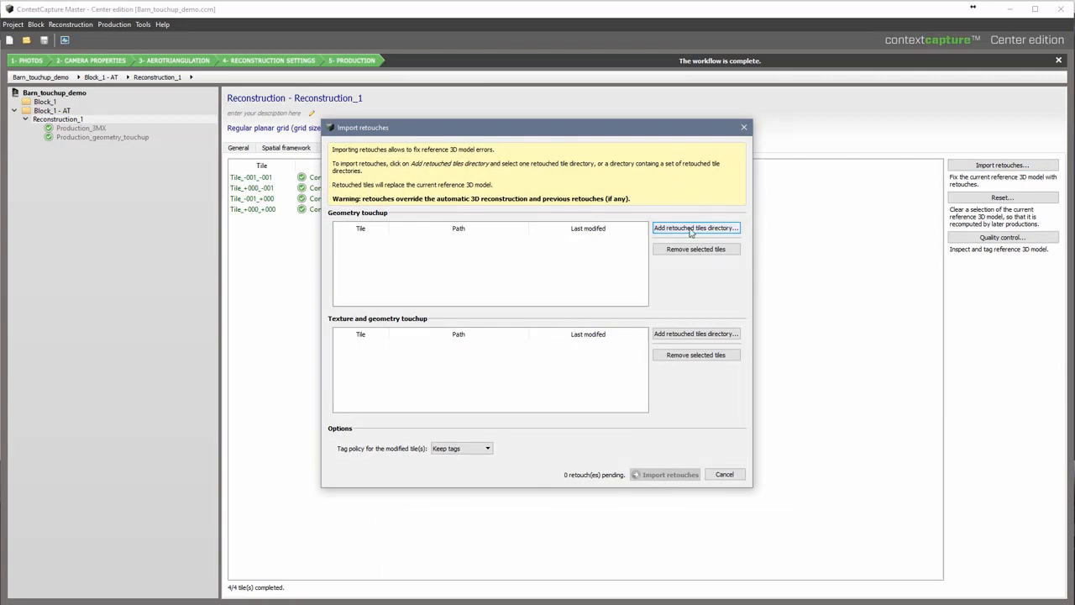
Step: Add the Tile_-001_-001 folder as a geometry-retouched tiles directory (1 tile found)
click(695, 227)
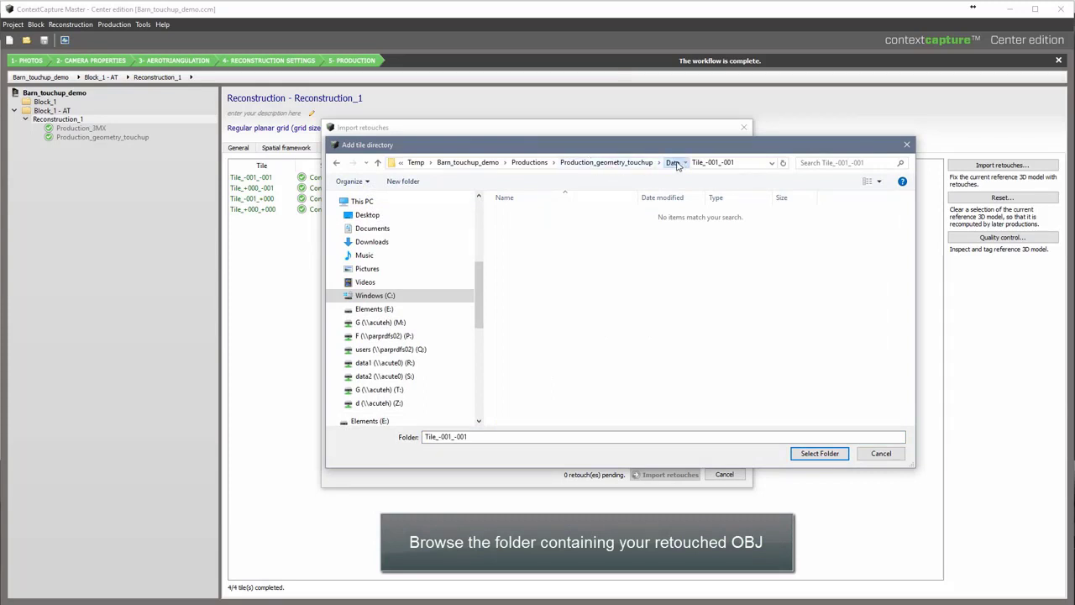
click(670, 162)
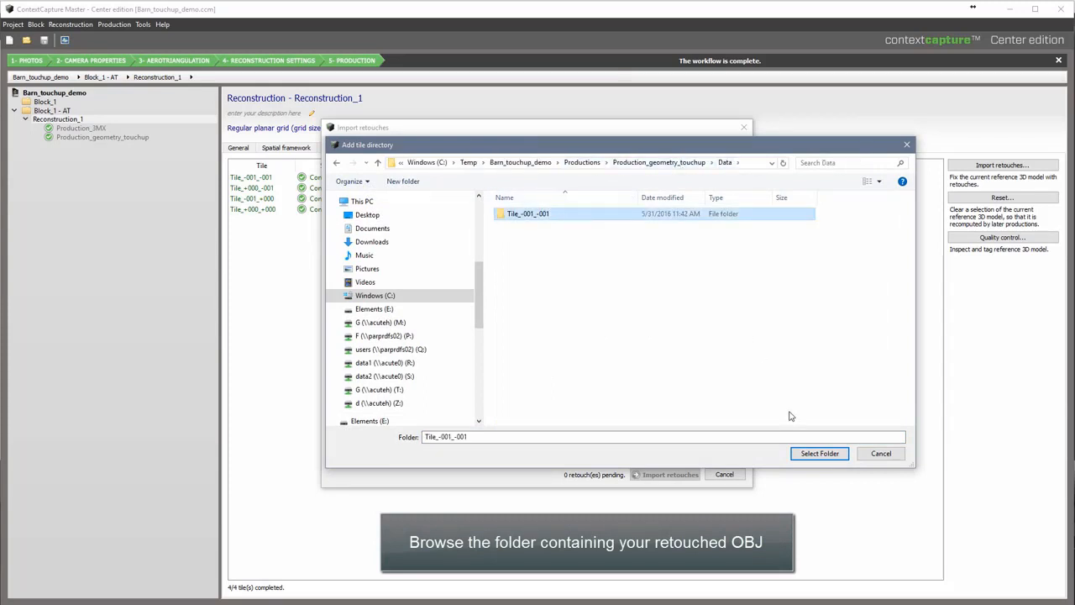
click(819, 453)
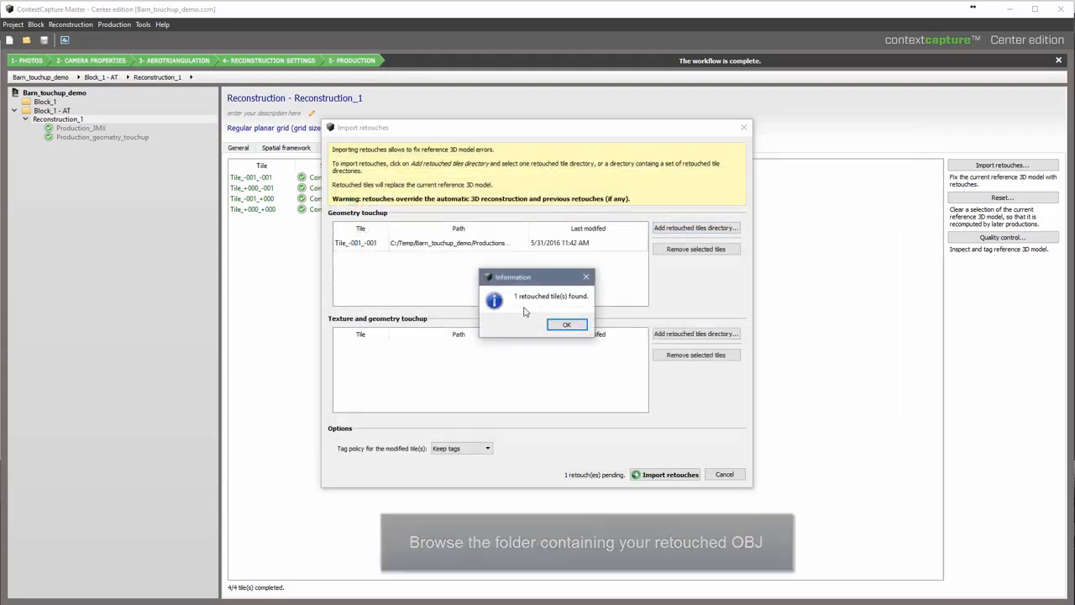
click(567, 324)
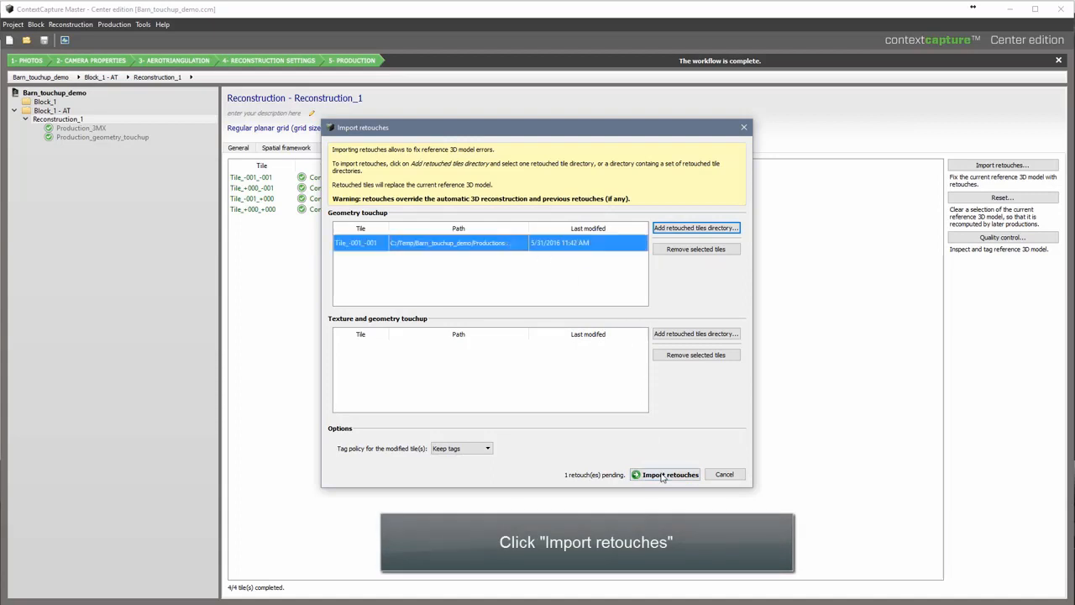
Step: Import the retouch for Tile_-001_-001 and select the now-outdated Production_3MX
click(669, 475)
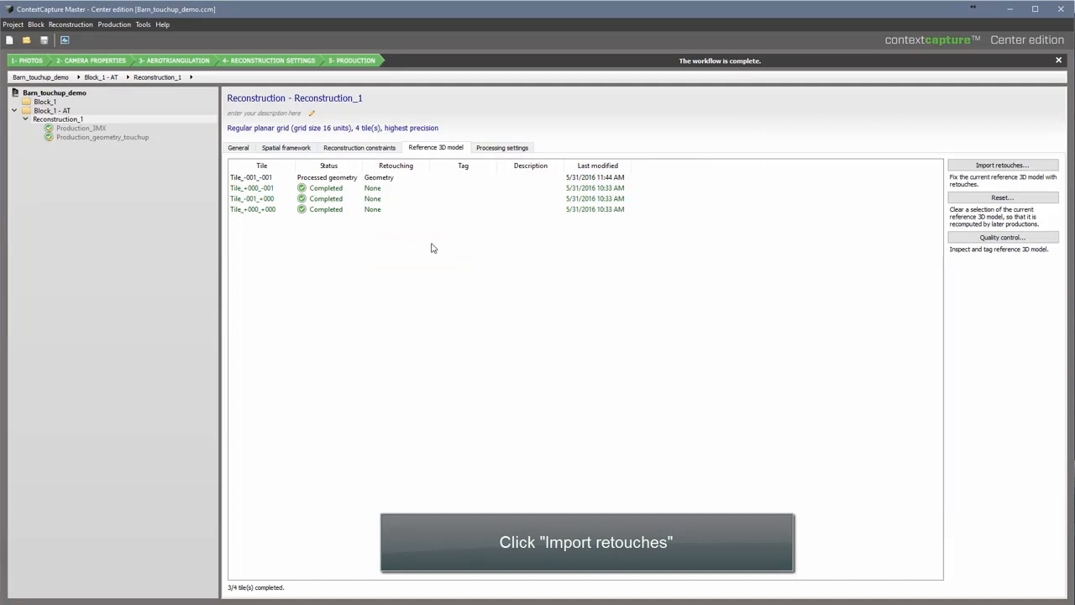
click(261, 177)
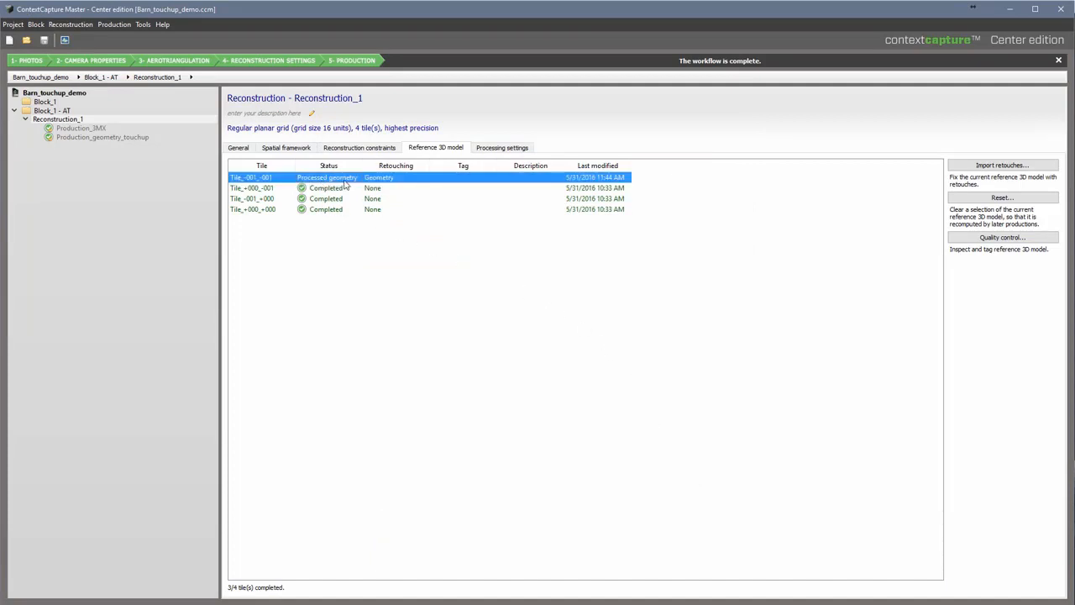
click(76, 127)
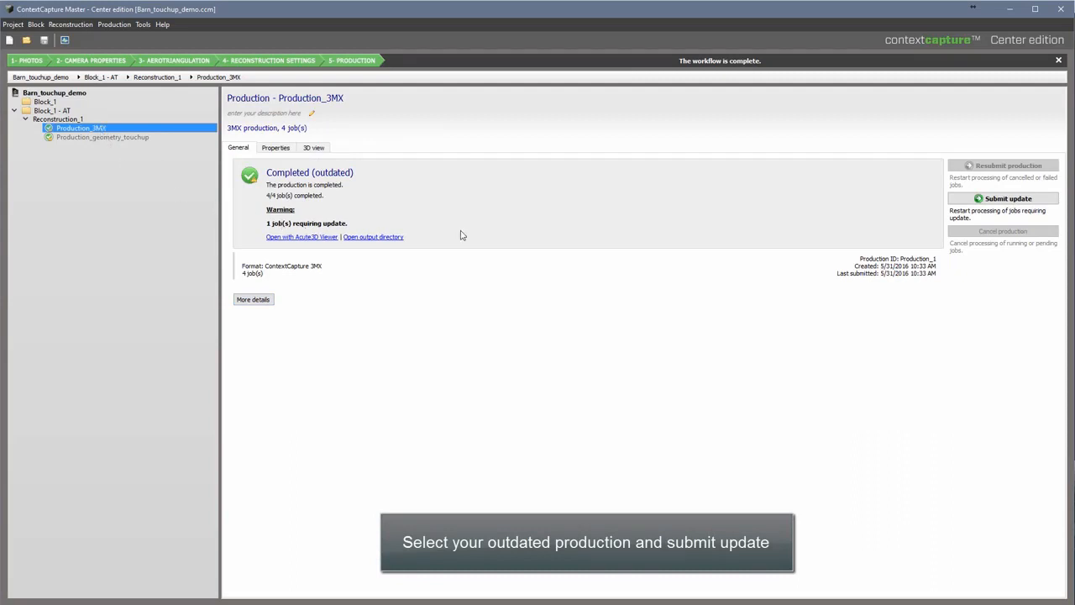
Step: Submit the Production_3MX update, overwriting results, and view it in 3D once done
click(1007, 198)
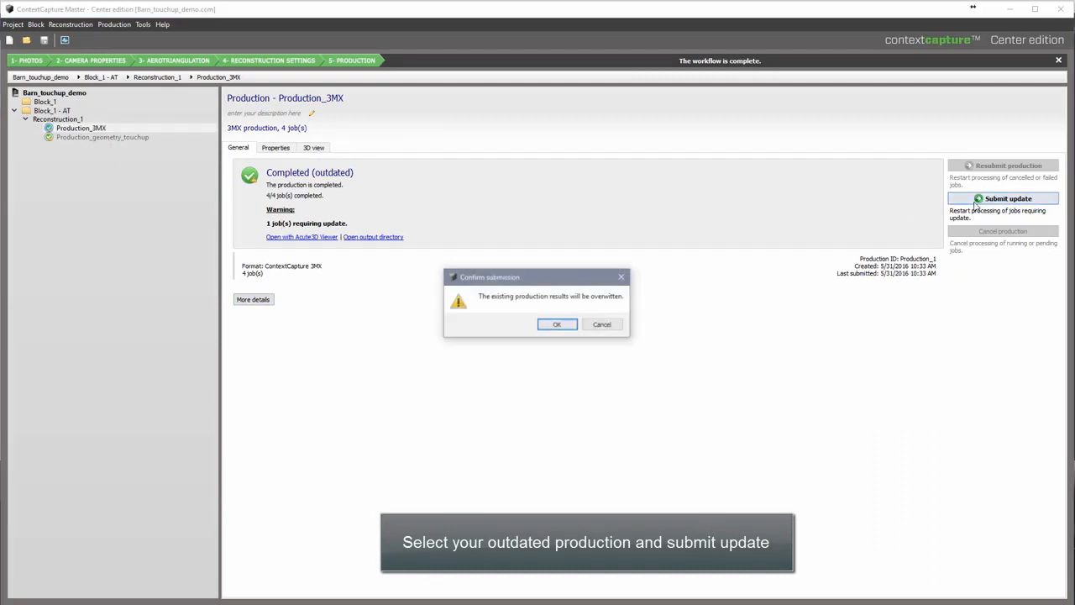
click(558, 324)
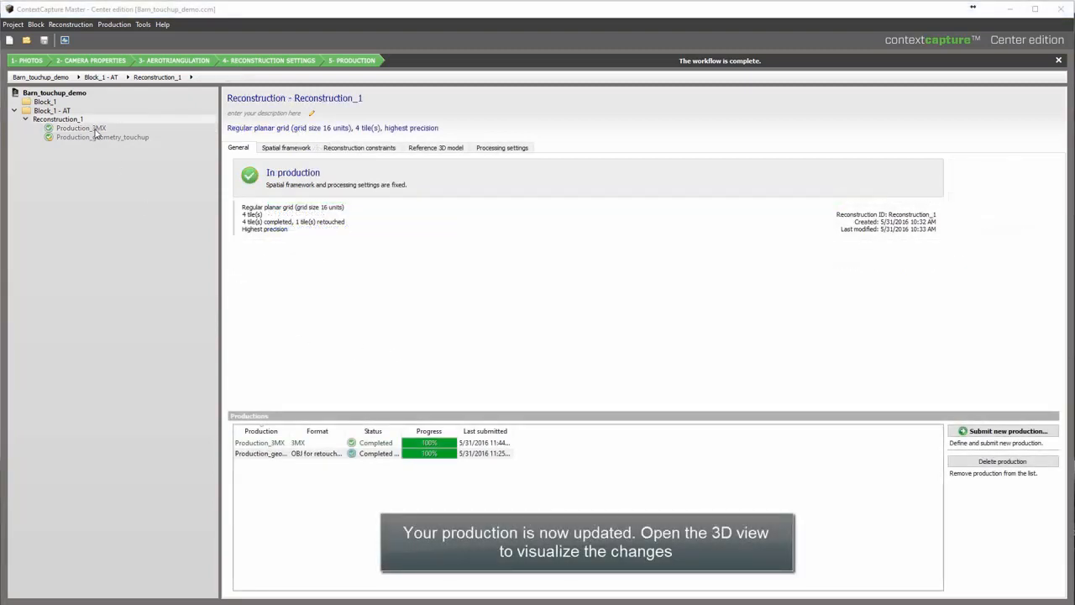
click(78, 128)
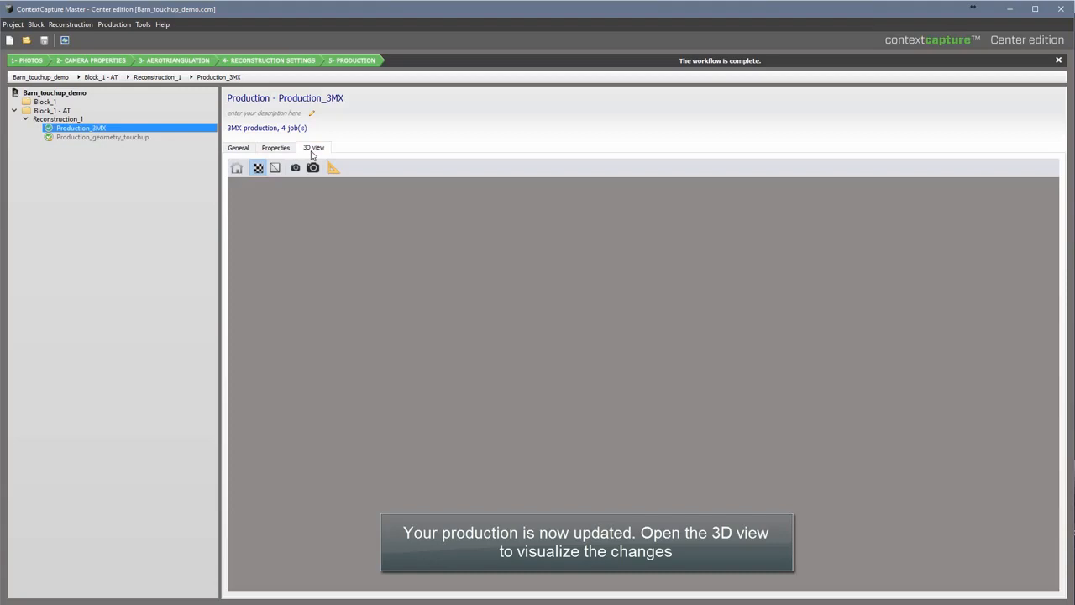